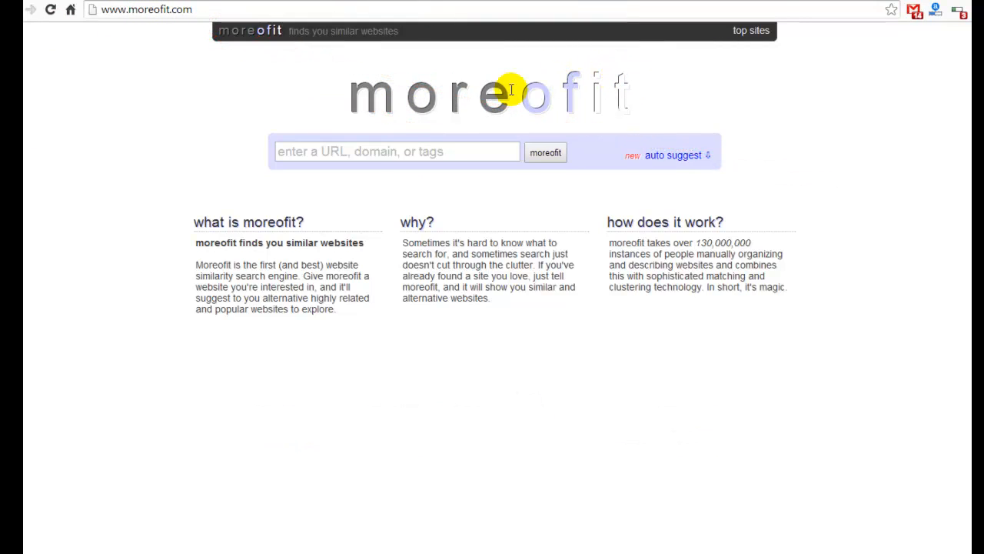
mouse_move(505, 352)
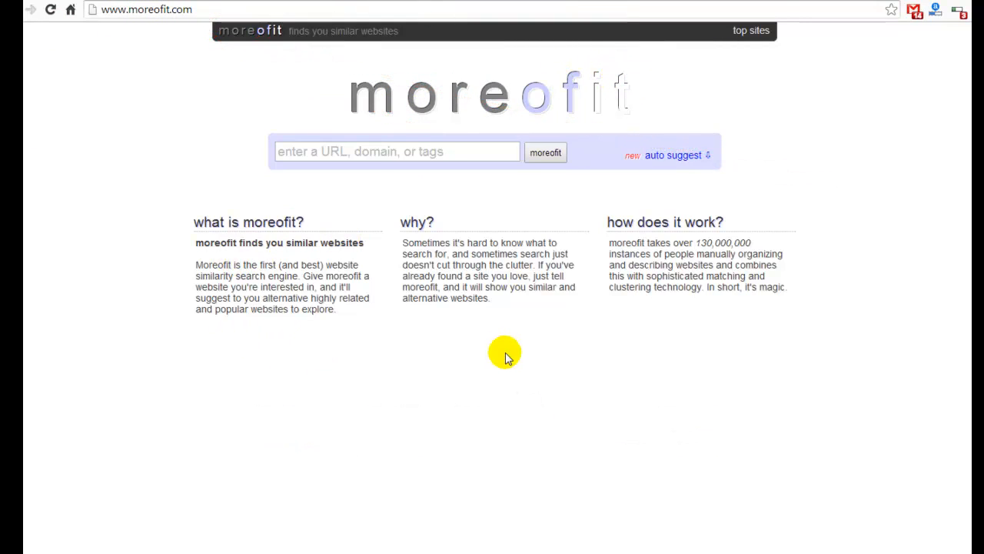
mouse_move(264, 372)
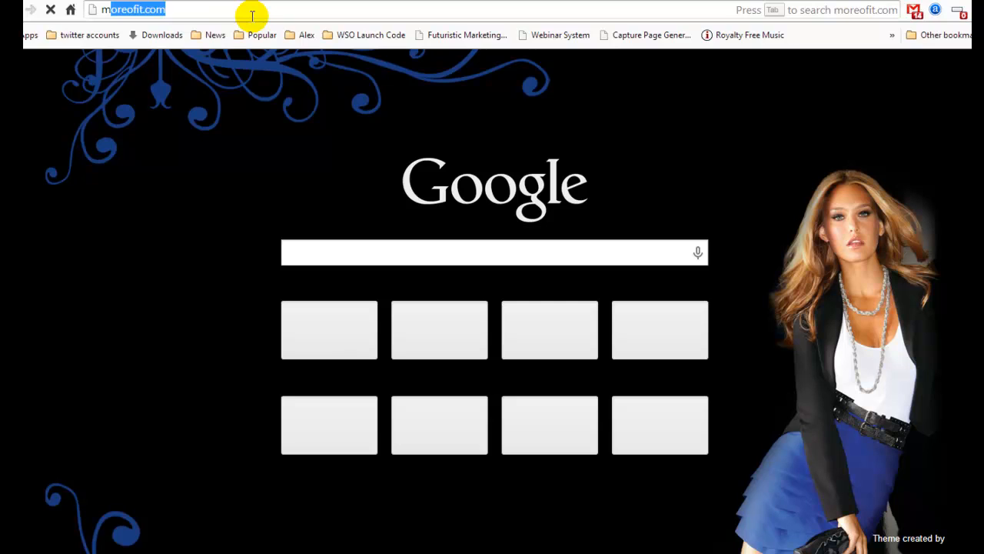
Search Google for 'make money blogging'.
type("make money blogging")
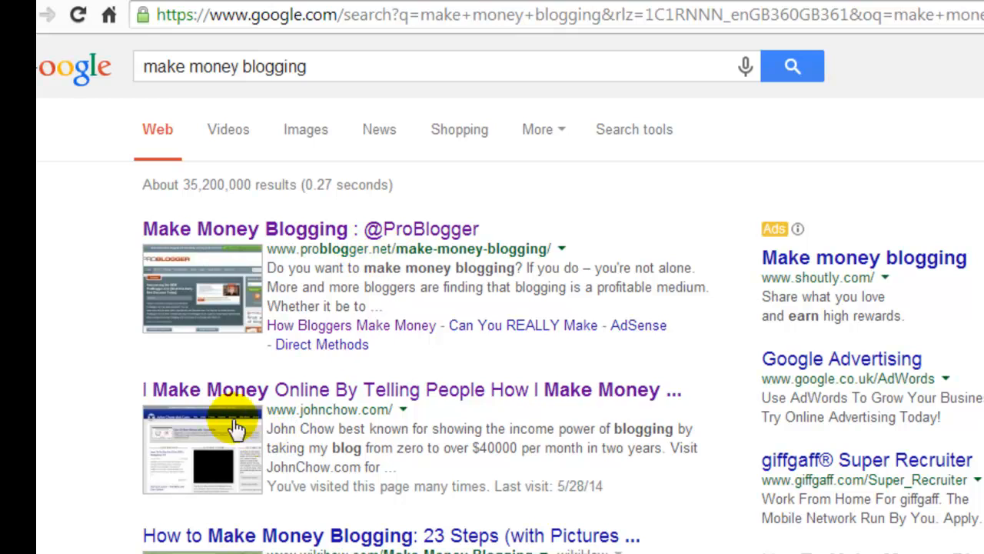
mouse_move(722, 398)
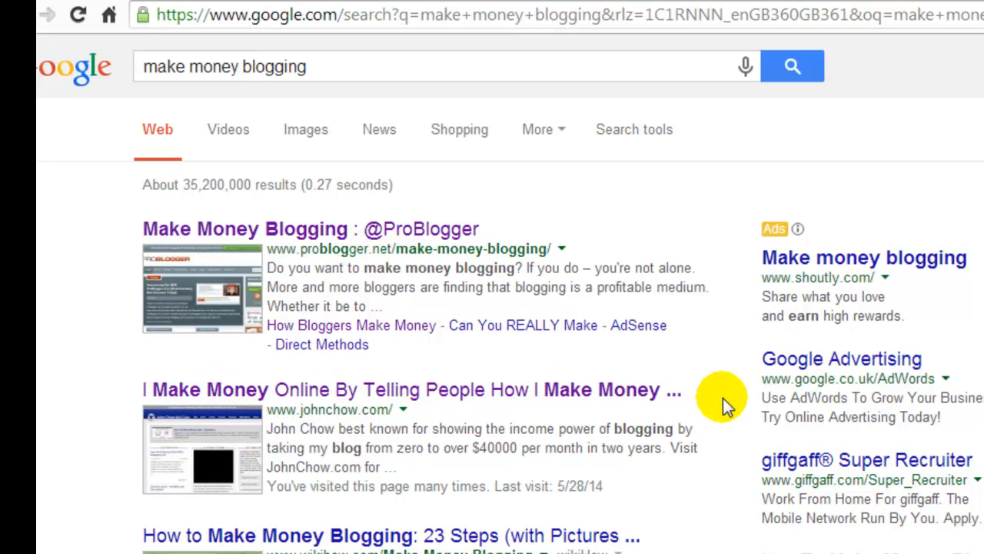
mouse_move(422, 416)
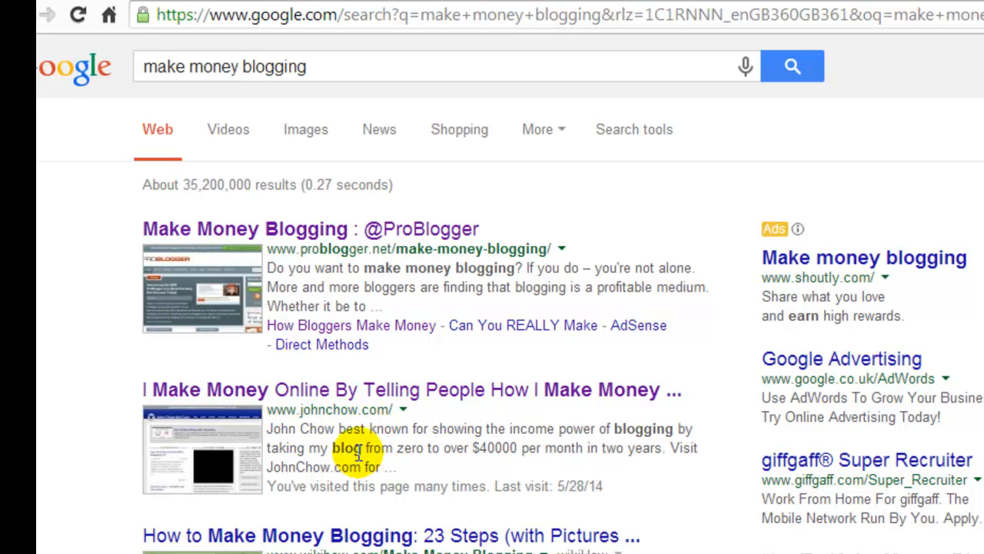
mouse_move(350, 319)
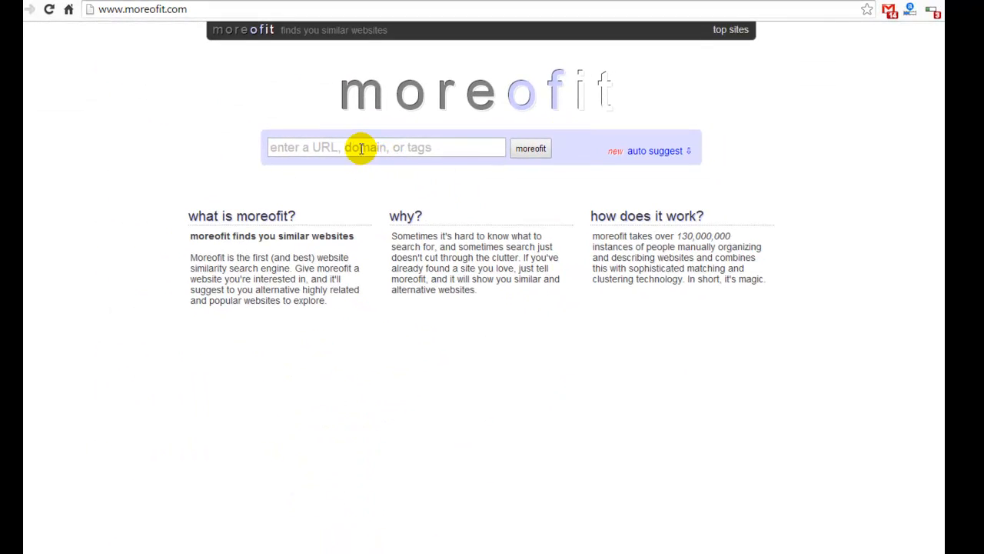
type("www.problogger.net")
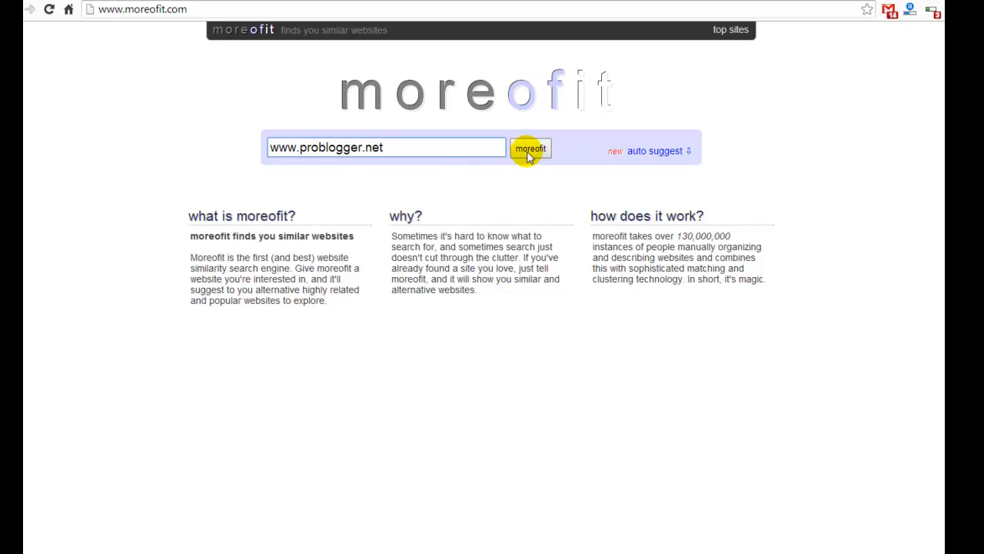
left_click(531, 147)
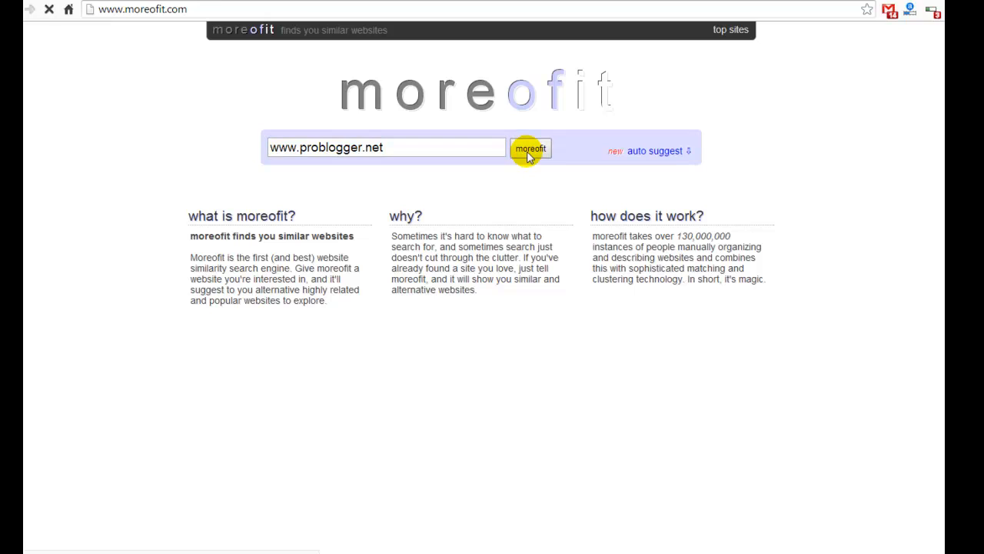
left_click(531, 148)
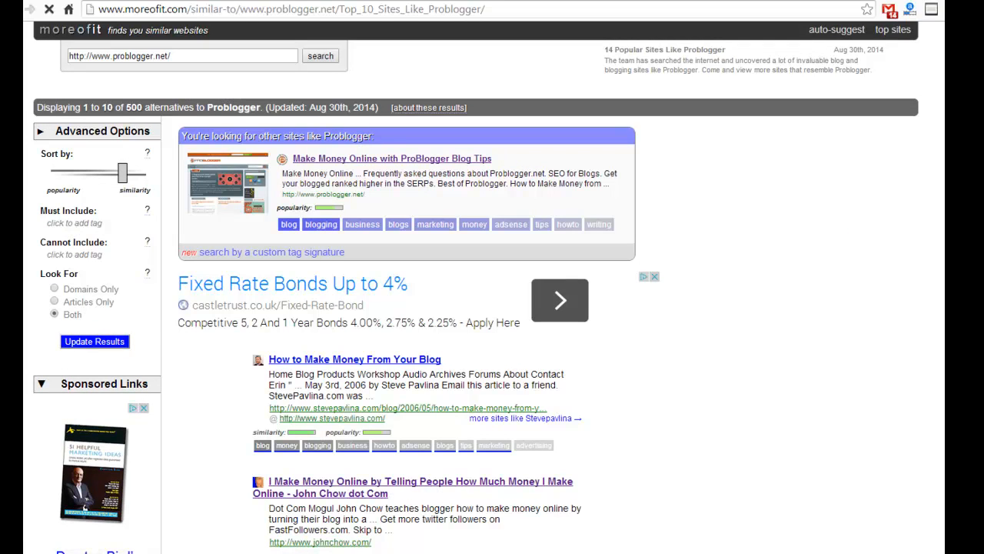
left_click(95, 131)
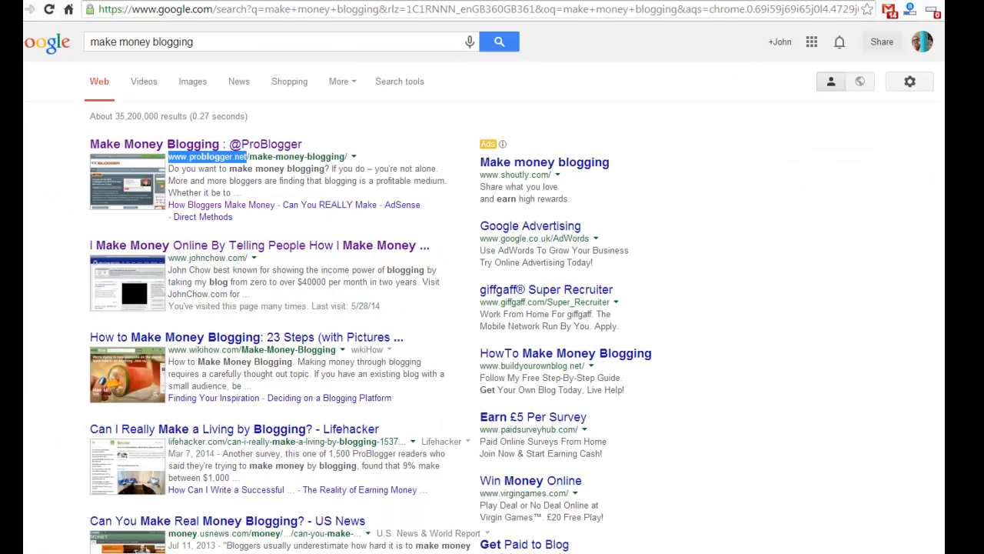
mouse_move(145, 182)
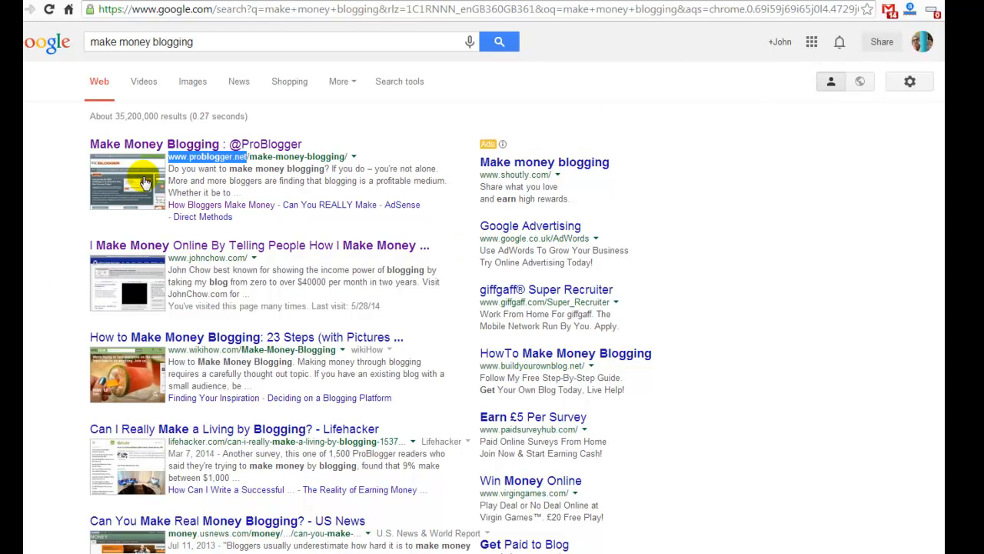
mouse_move(258, 216)
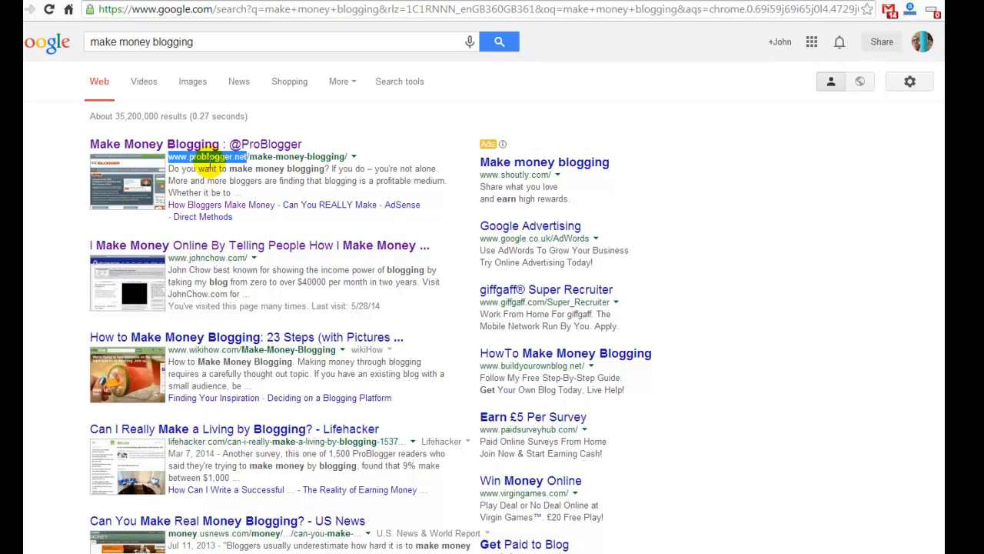
mouse_move(400, 154)
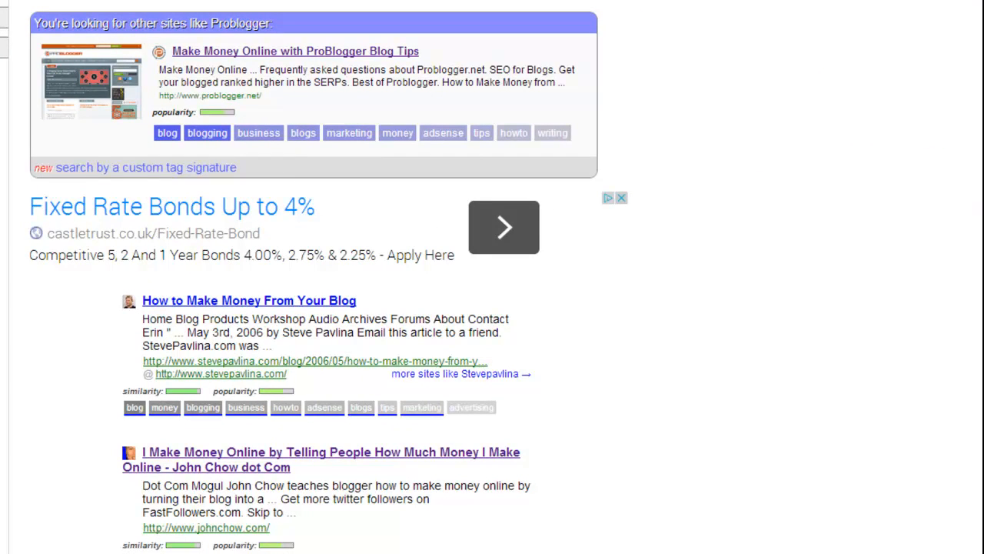
scroll("down", 3)
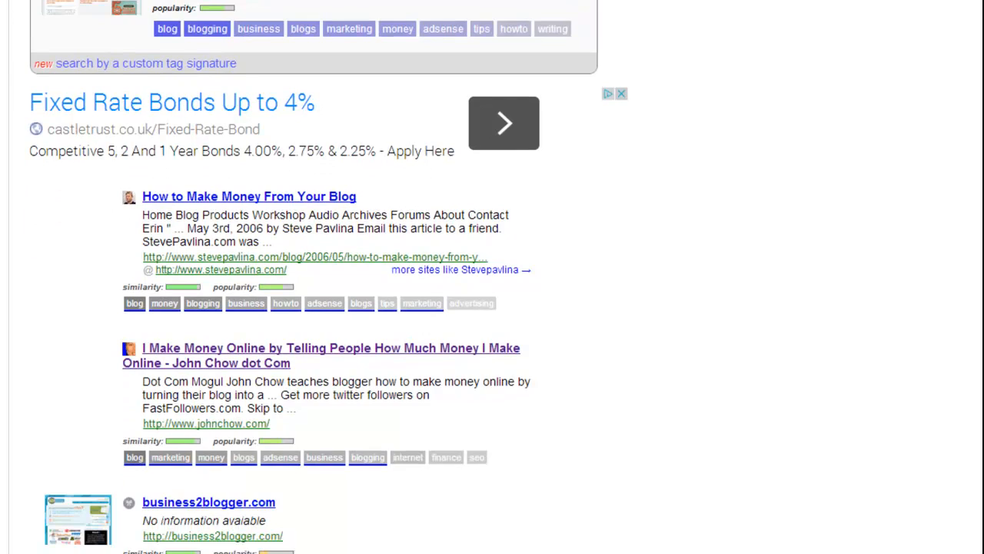
scroll("down", 3)
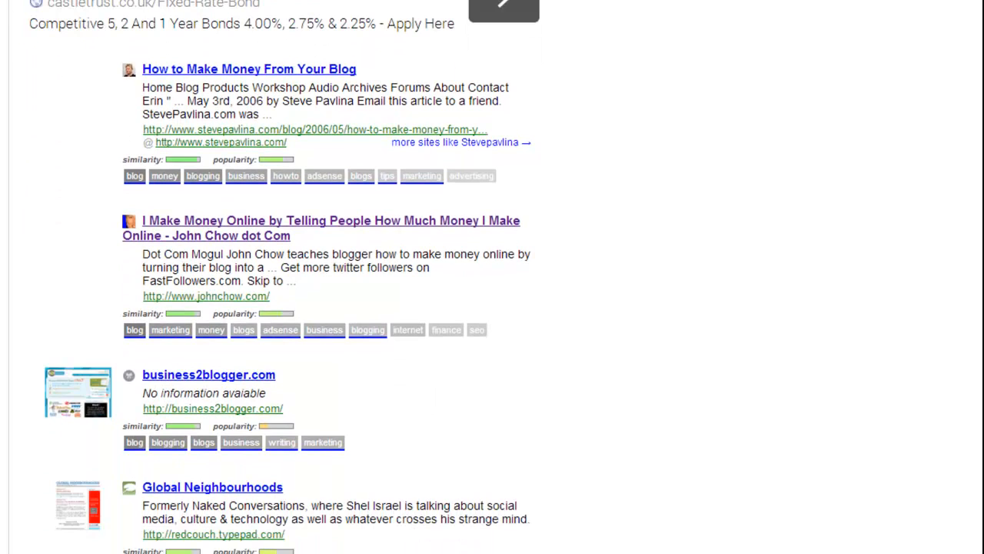
scroll("down", 3)
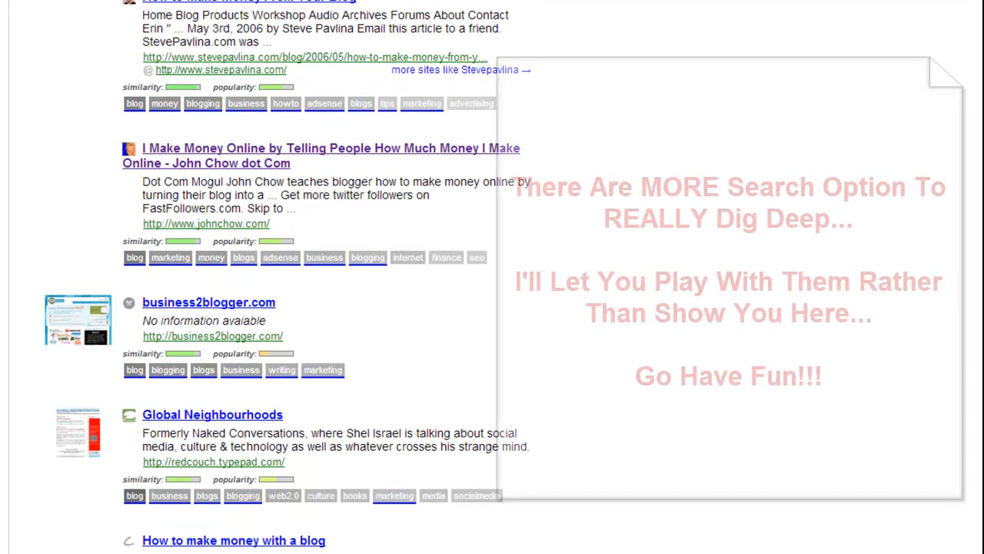
scroll("down", 3)
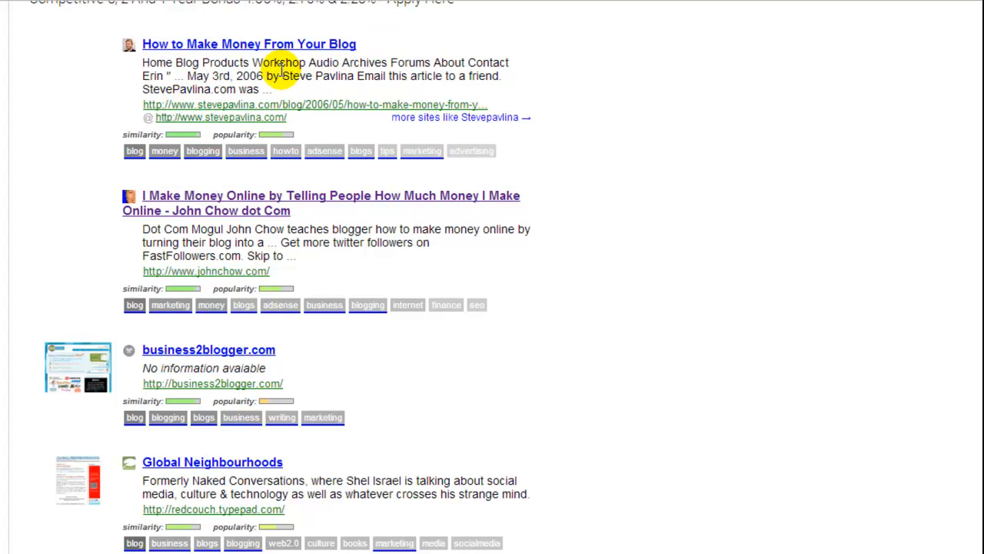
mouse_move(283, 252)
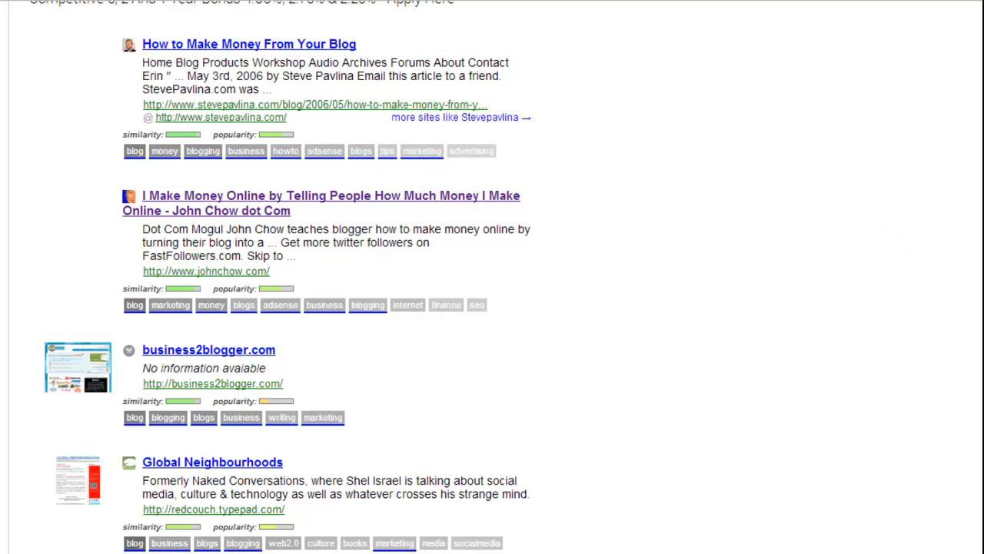
scroll("down", 3)
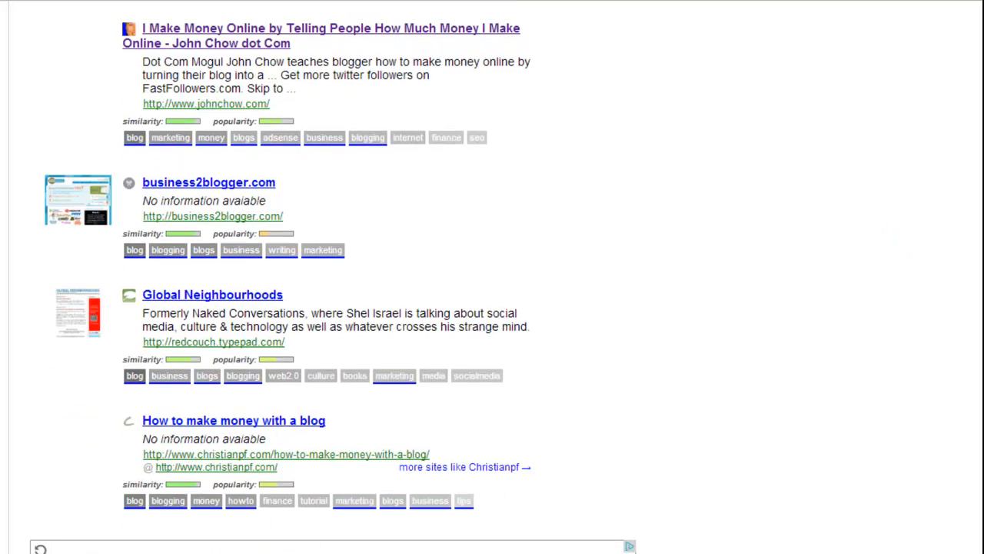
scroll("down", 3)
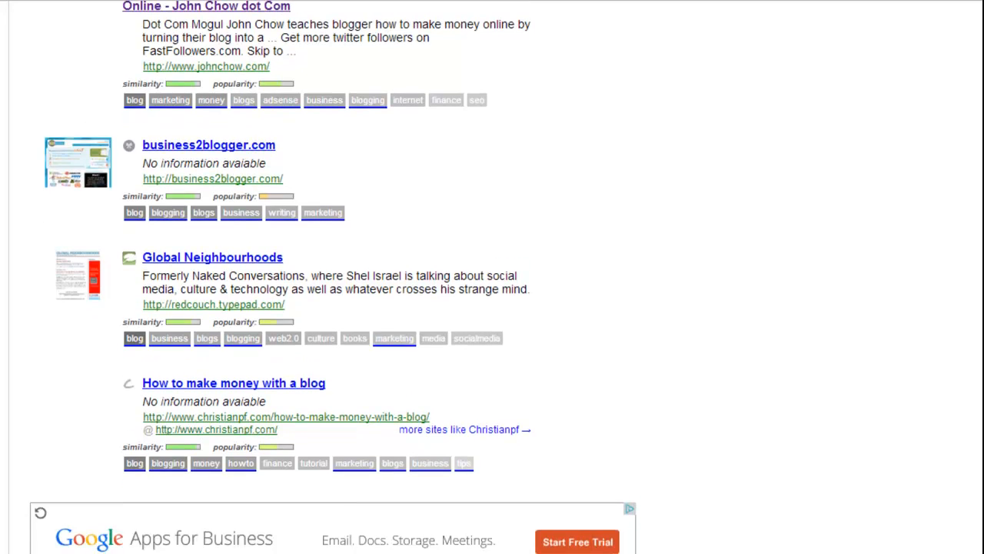
scroll("down", 3)
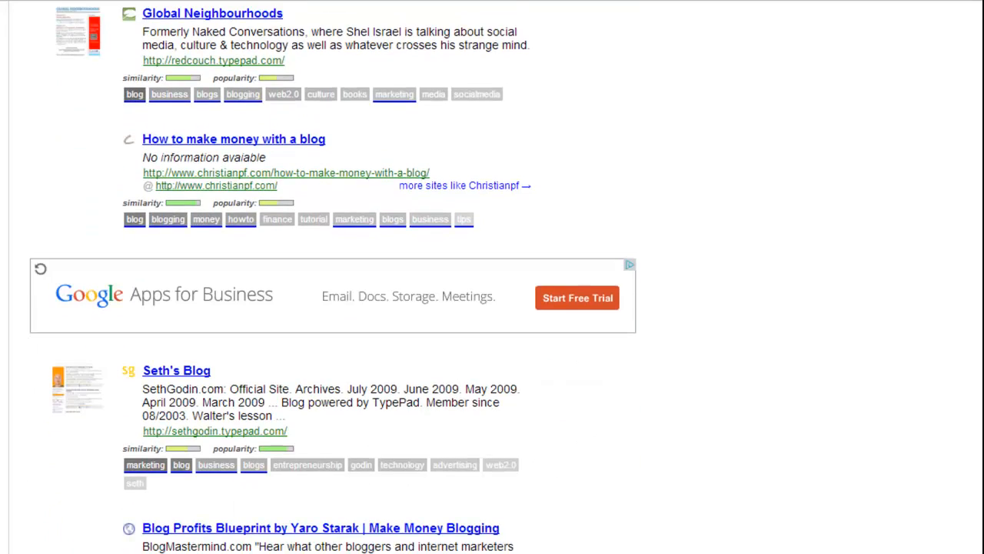
scroll("down", 3)
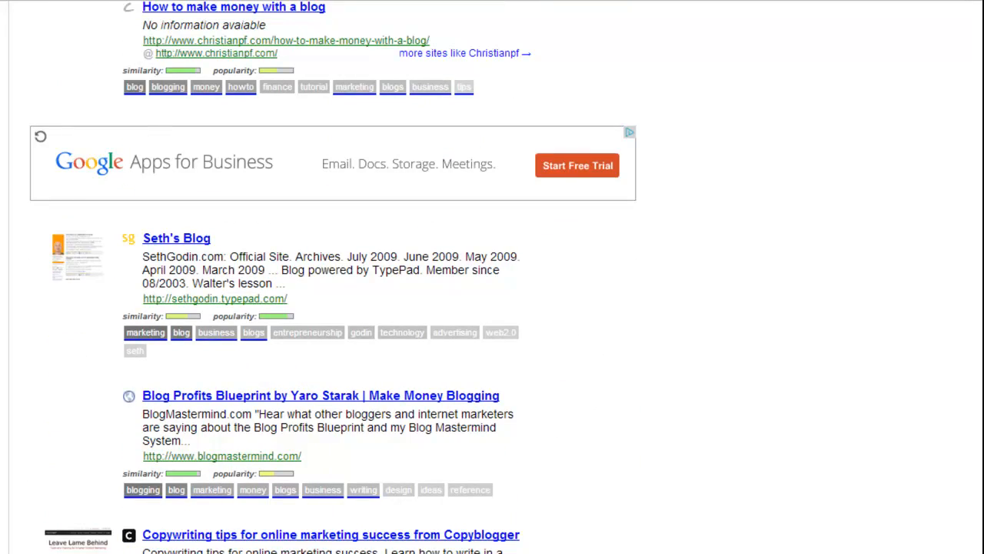
scroll("down", 3)
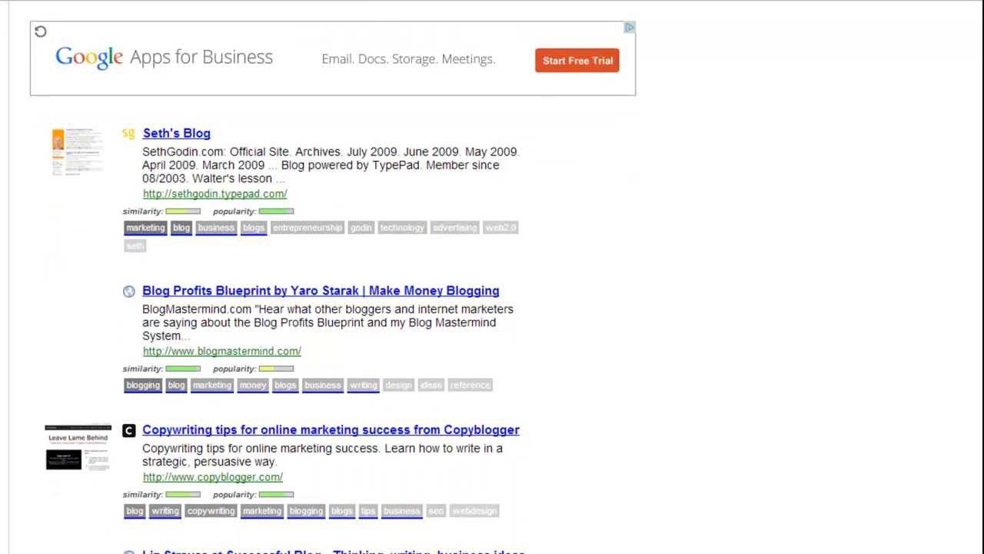
scroll("down", 3)
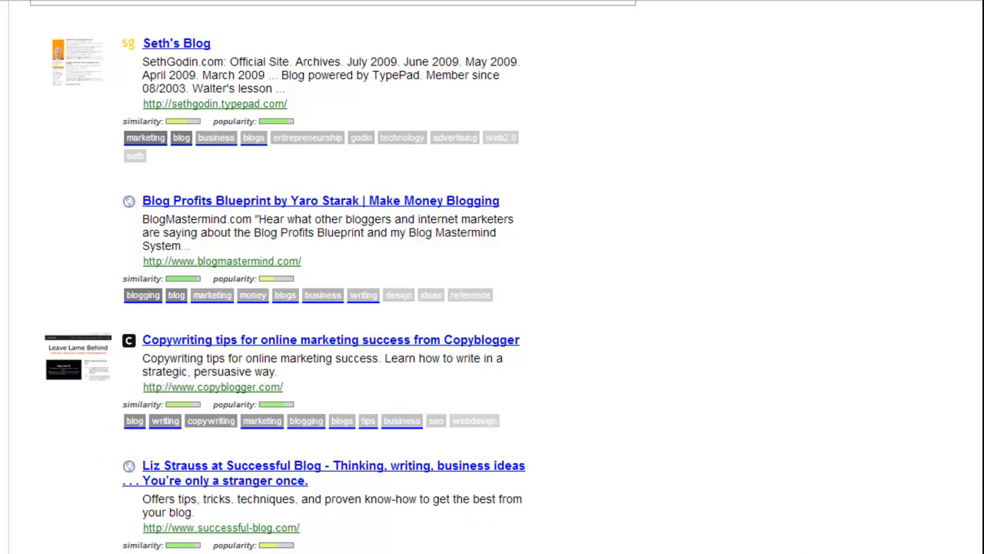
scroll("down", 3)
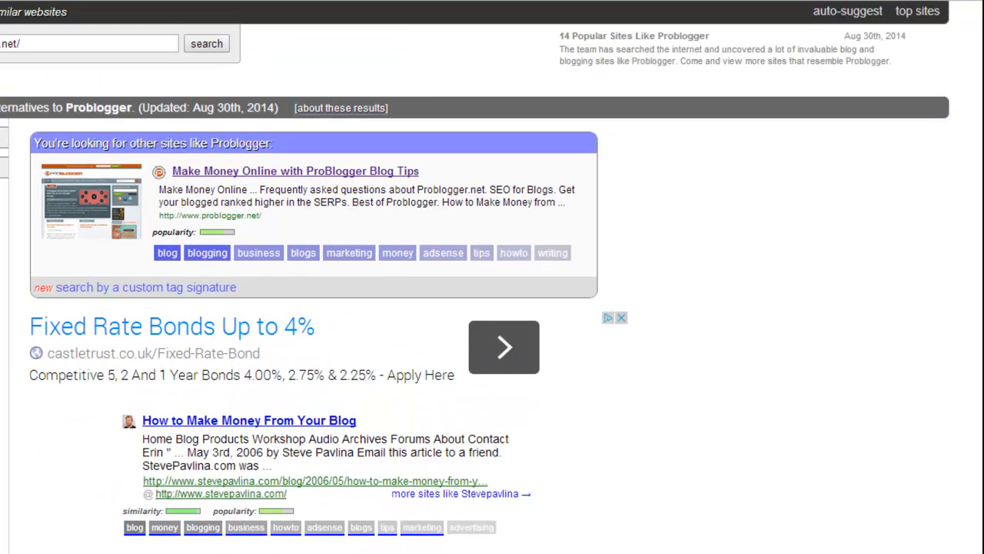
scroll("down", 3)
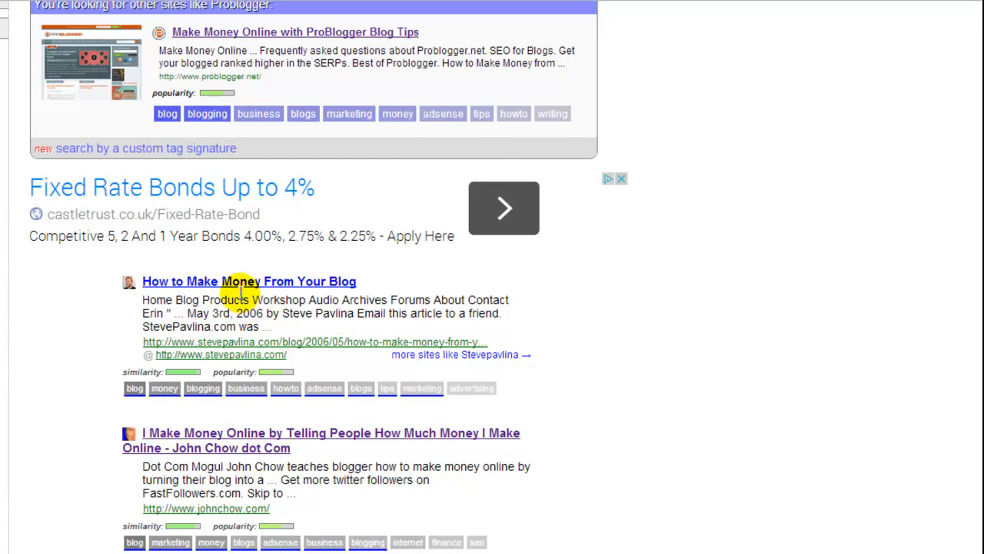
mouse_move(248, 286)
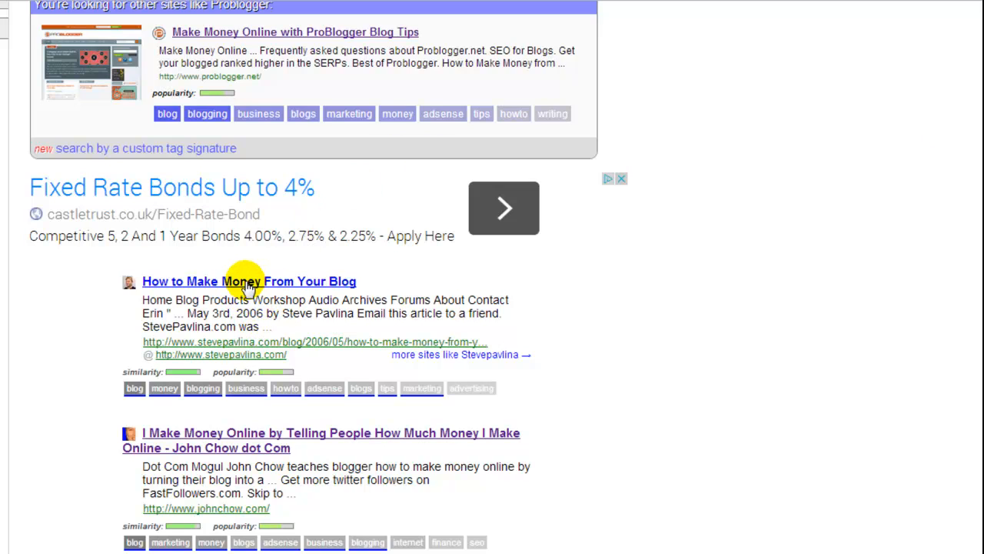
Show Moreofit alternatives to Steve Pavlina's 'How to Make Money From Your Blog' and browse down the list.
left_click(249, 280)
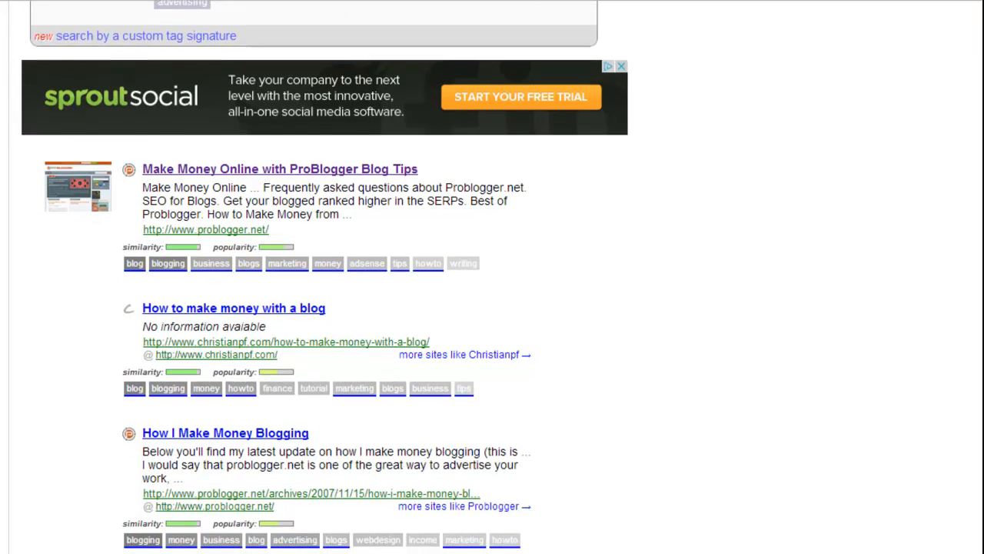
scroll("down", 3)
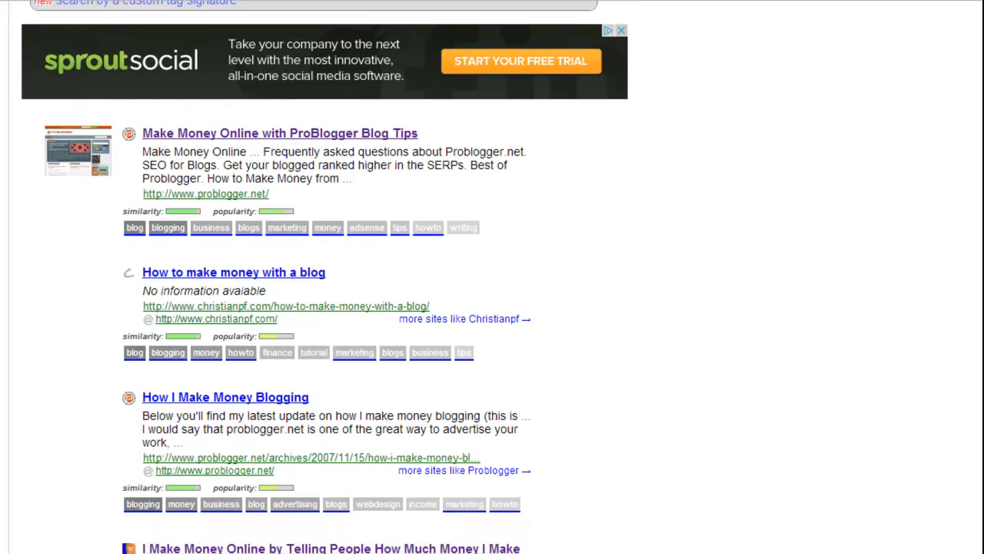
scroll("down", 3)
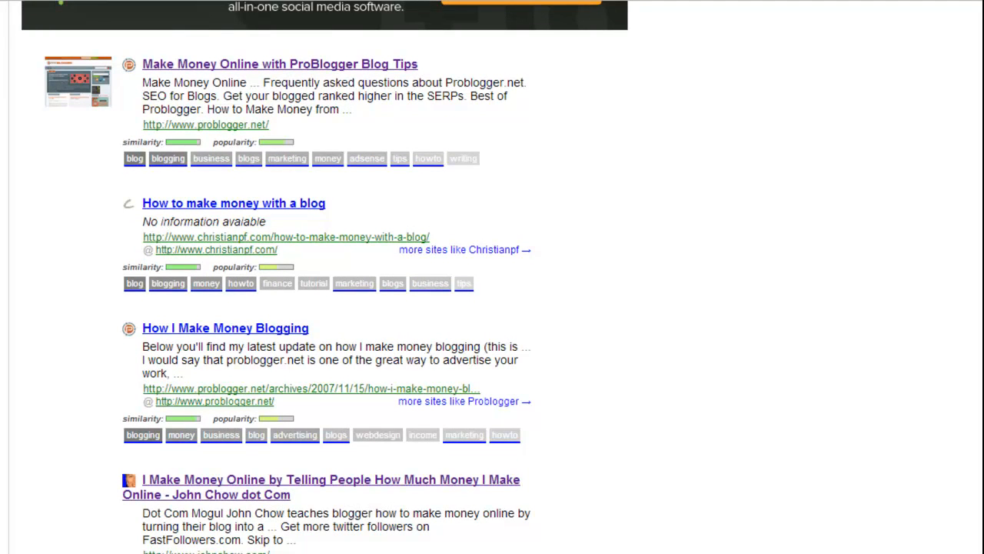
scroll("down", 3)
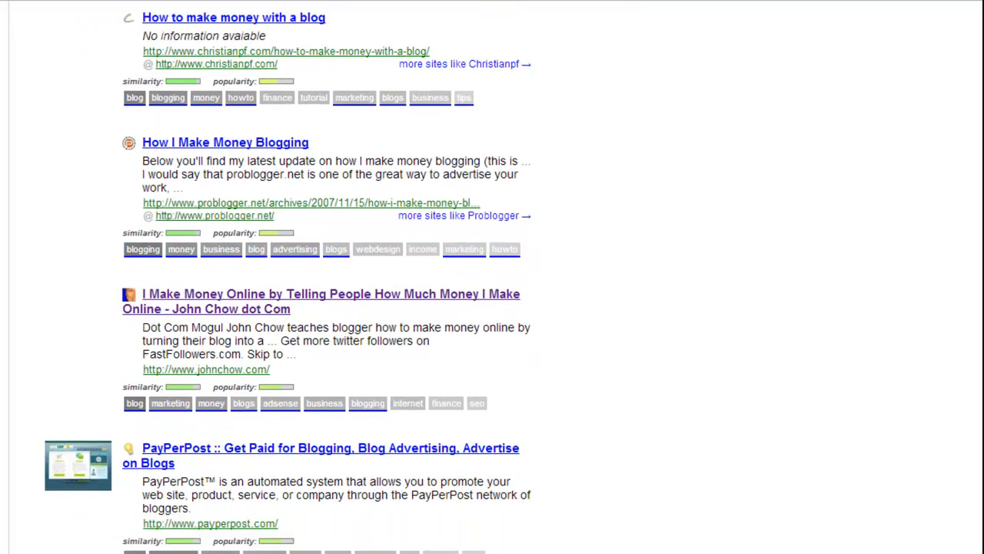
scroll("down", 3)
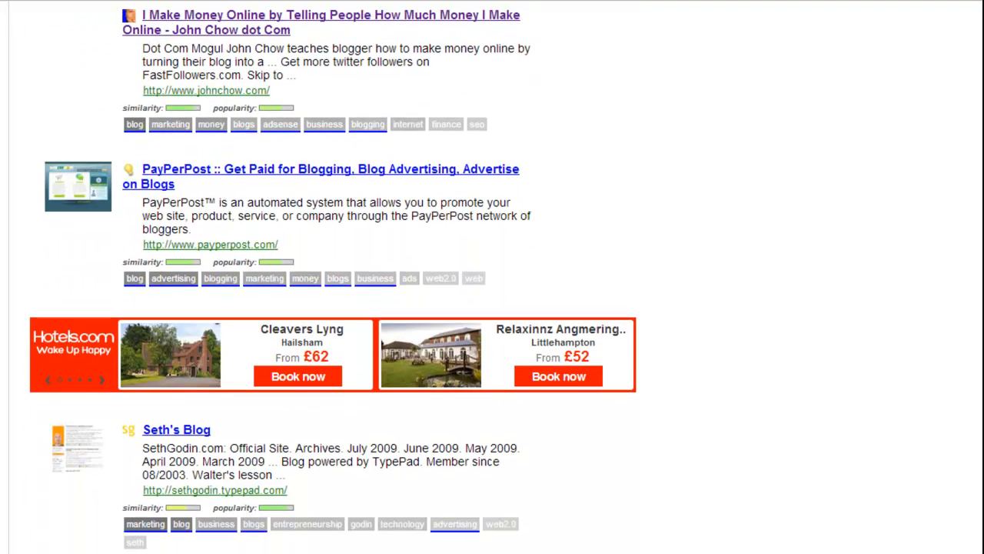
scroll("down", 3)
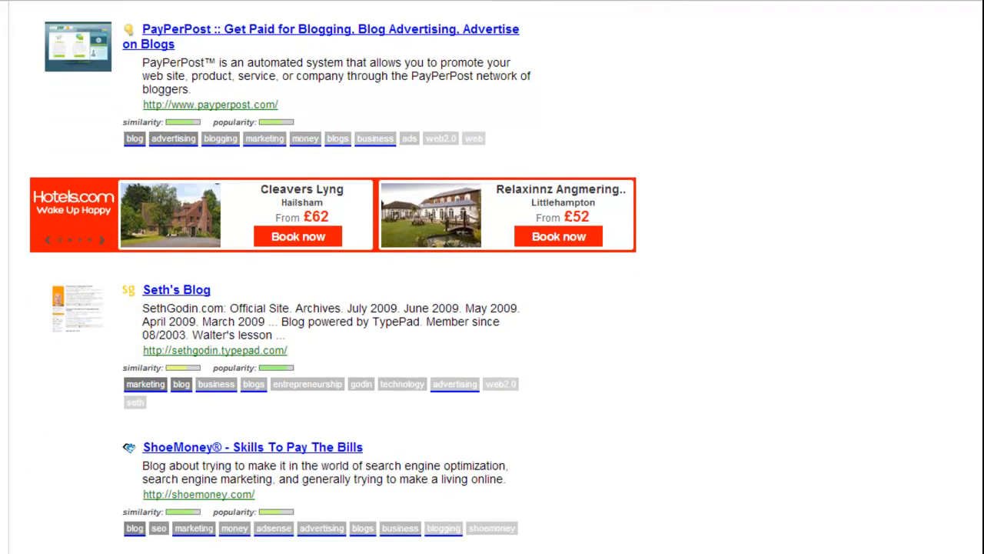
scroll("down", 3)
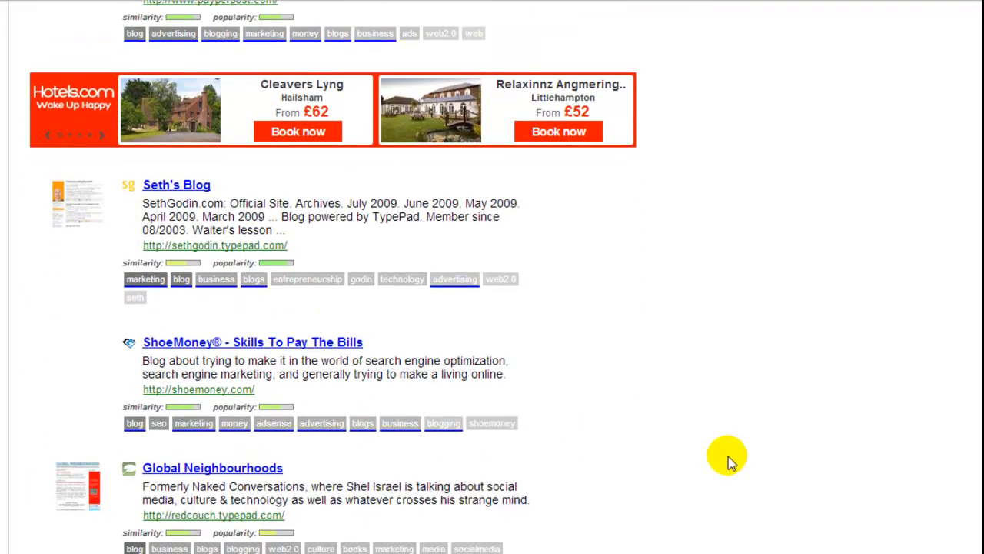
scroll("down", 3)
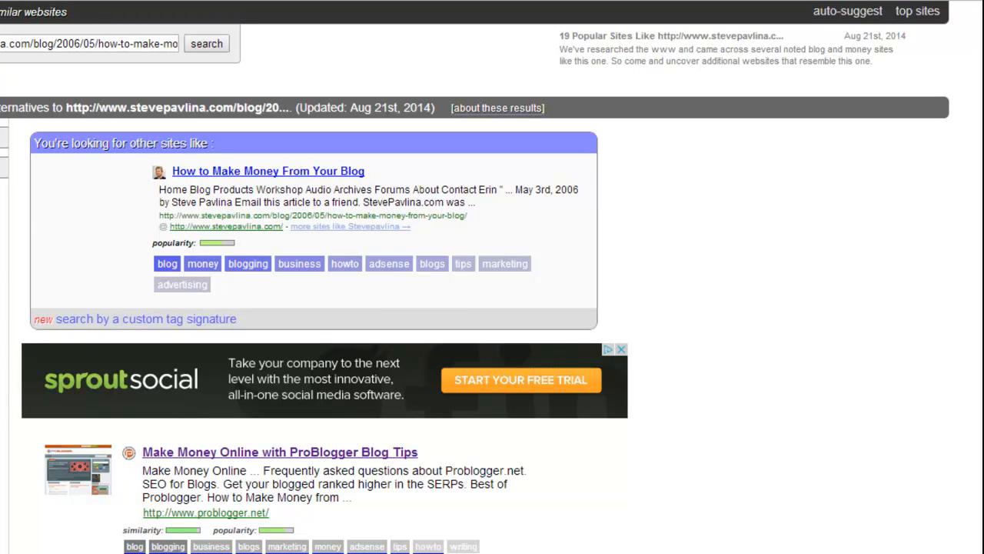
Scroll further down the Steve Pavlina alternatives list toward the PayPerPost result.
scroll("down", 3)
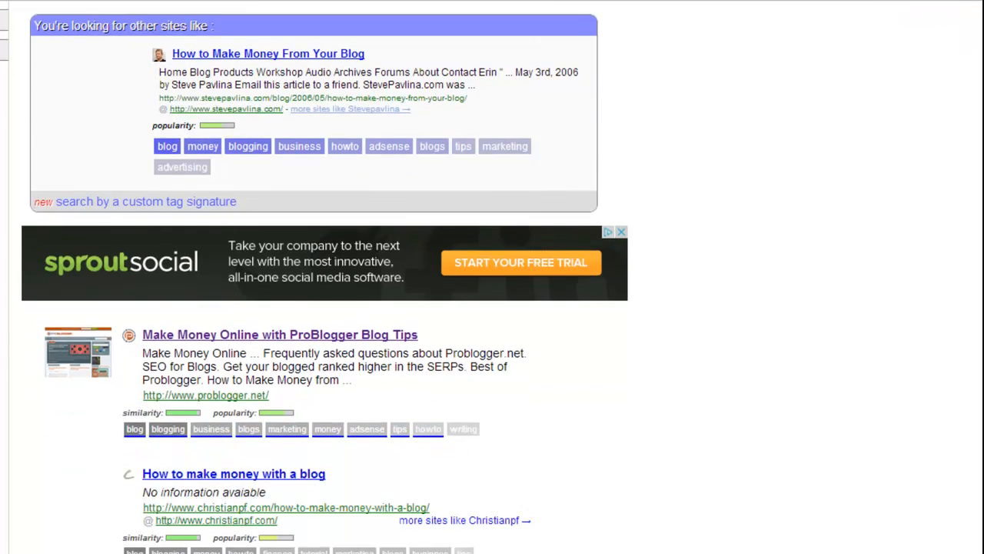
scroll("down", 3)
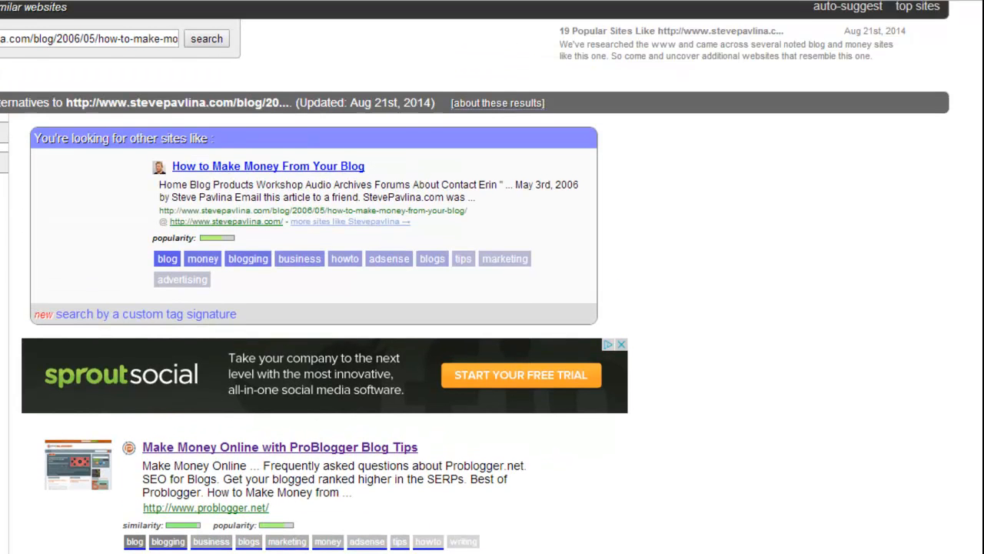
scroll("down", 3)
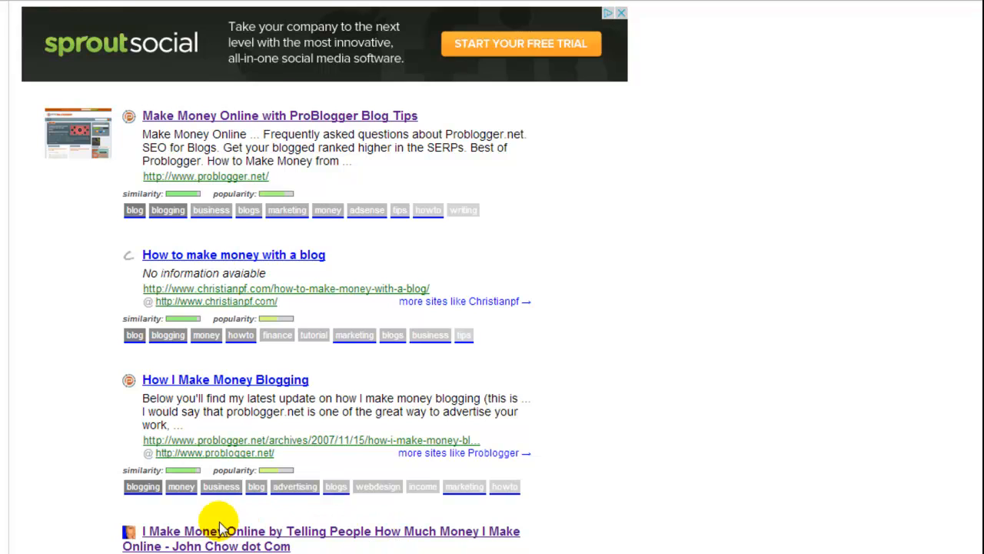
scroll("down", 3)
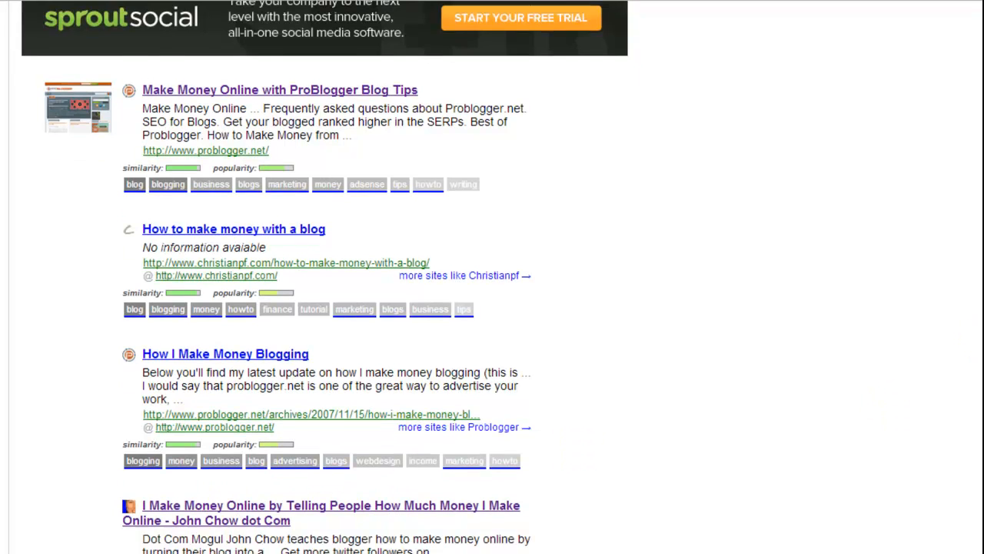
scroll("down", 3)
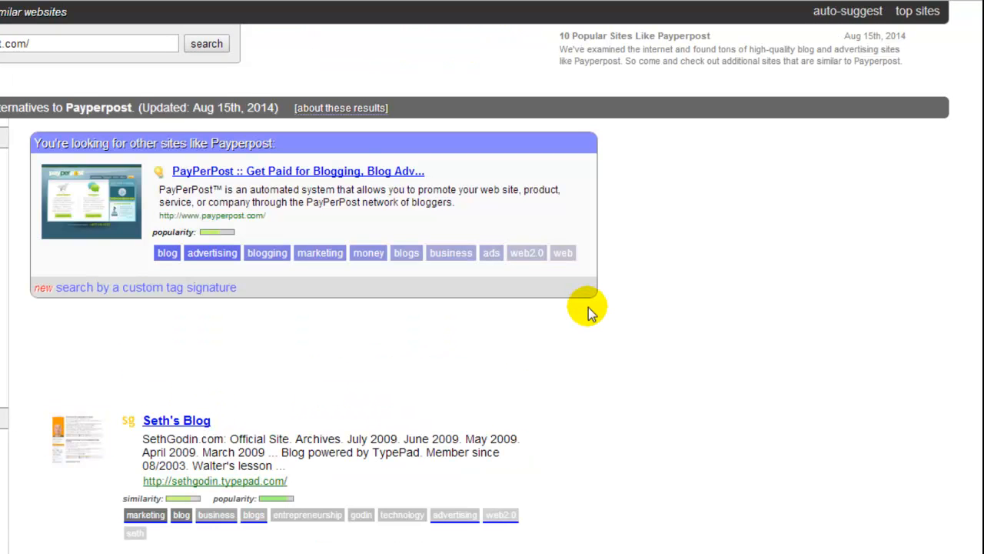
mouse_move(859, 193)
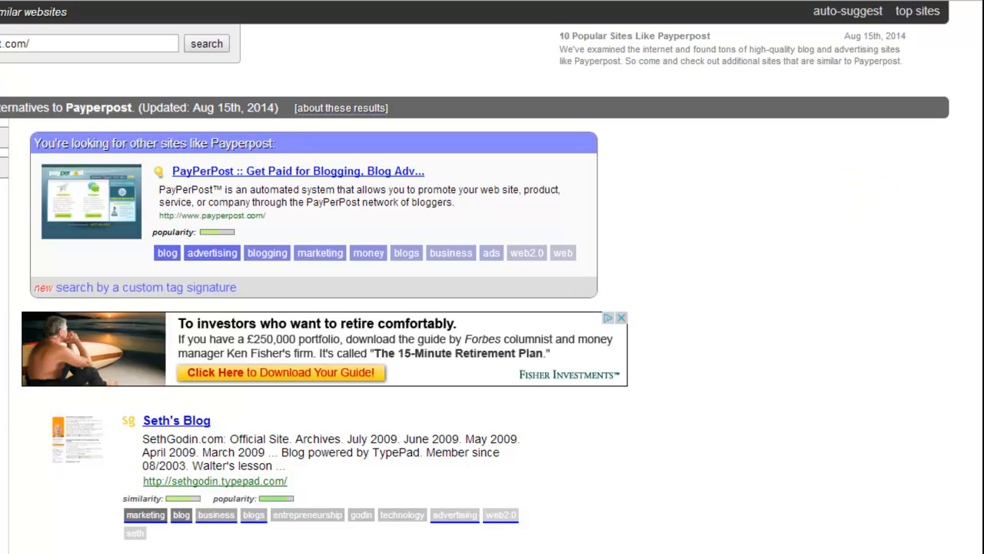
Browse the PayPerPost alternatives, show sites similar to Seth's Blog, then visit Seth Godin's blog itself.
scroll("down", 3)
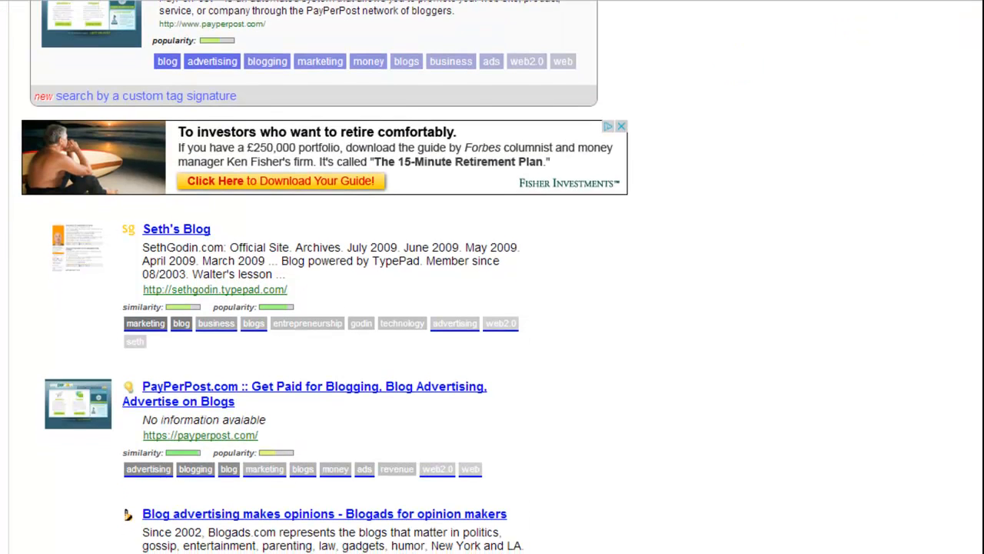
scroll("down", 3)
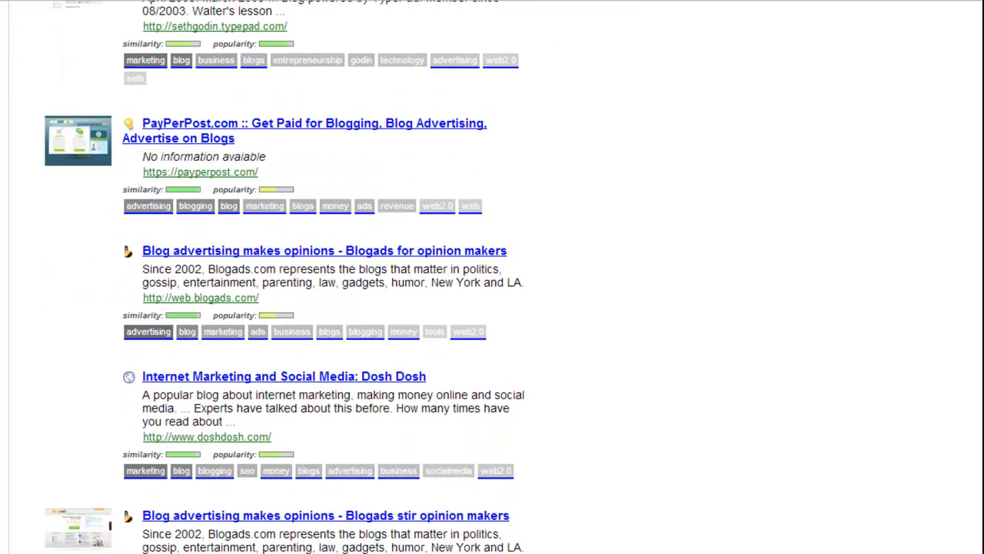
scroll("down", 3)
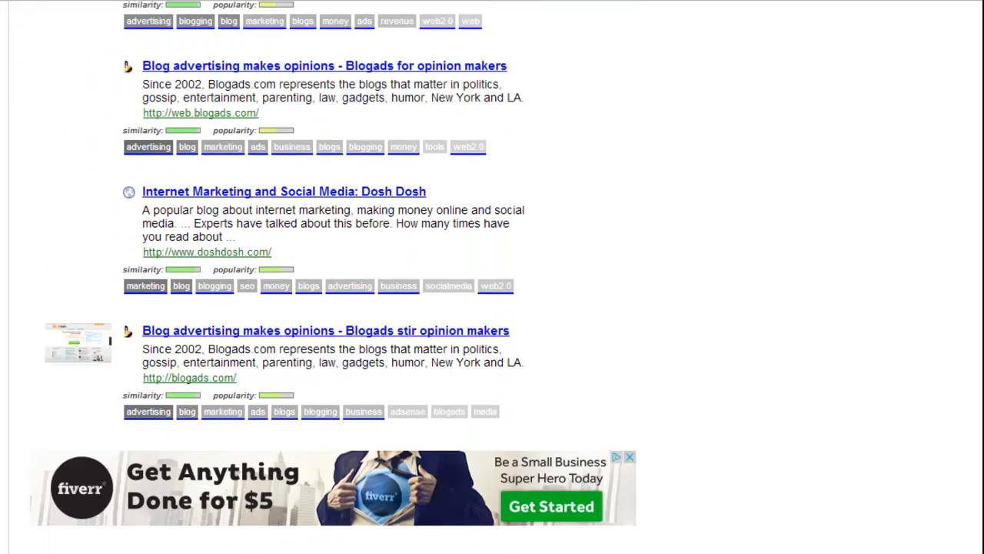
scroll("down", 3)
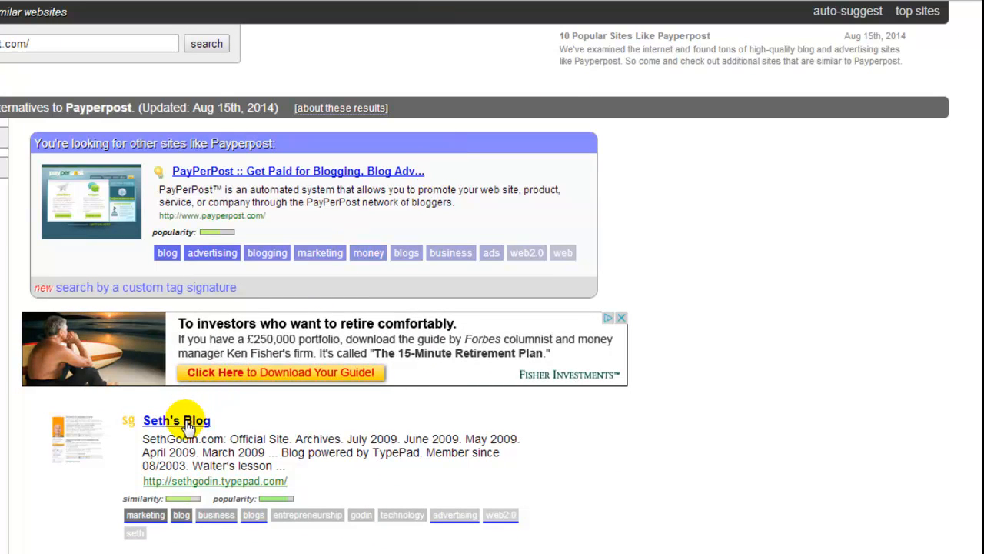
left_click(176, 420)
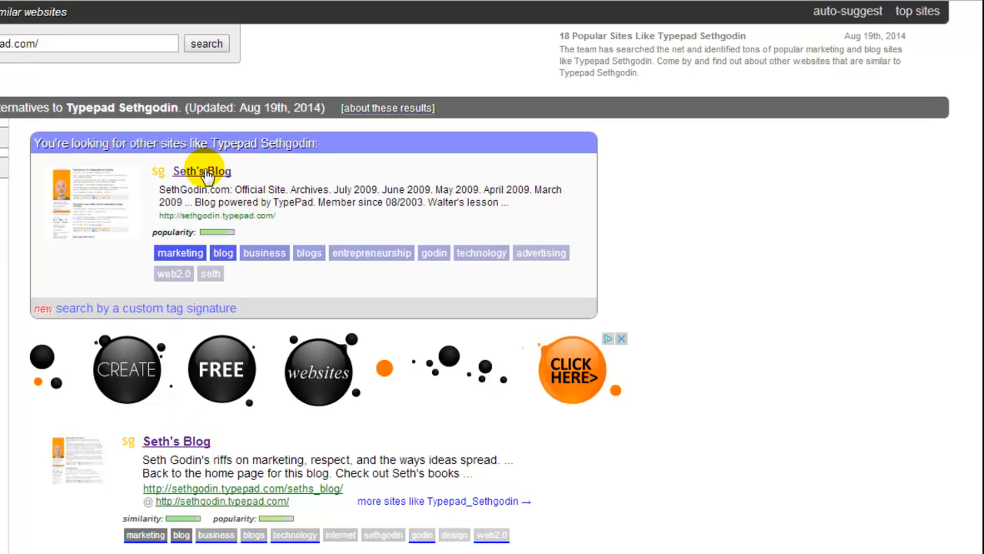
left_click(201, 170)
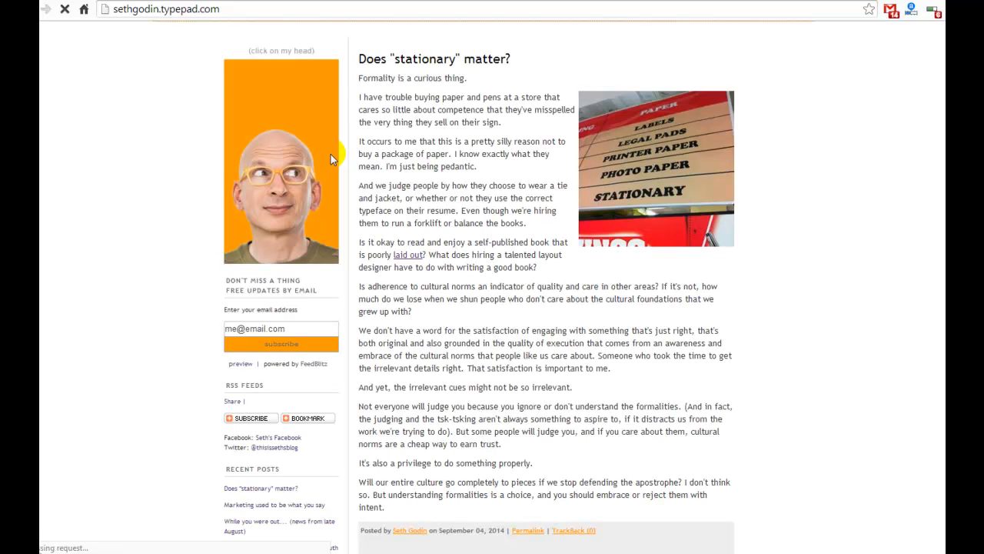
mouse_move(538, 298)
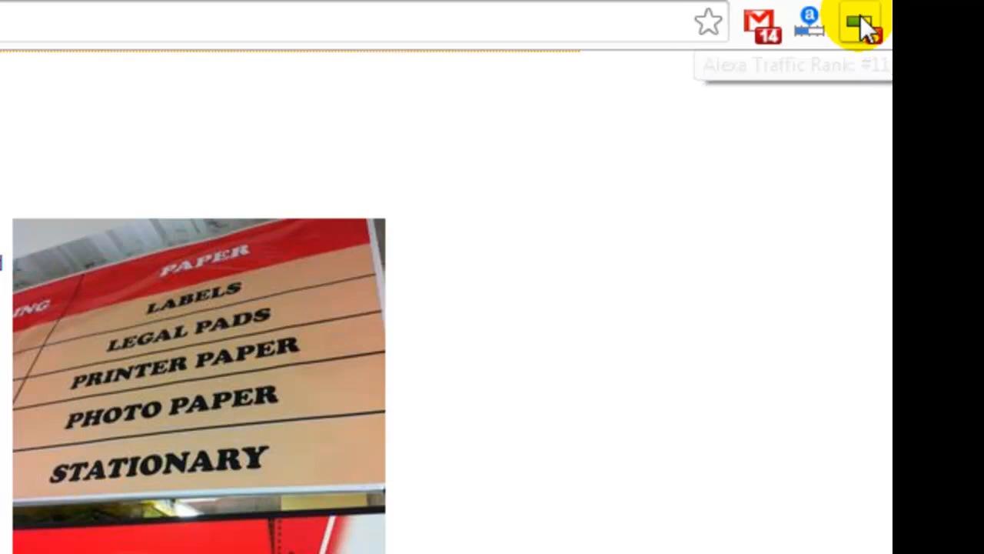
mouse_move(859, 23)
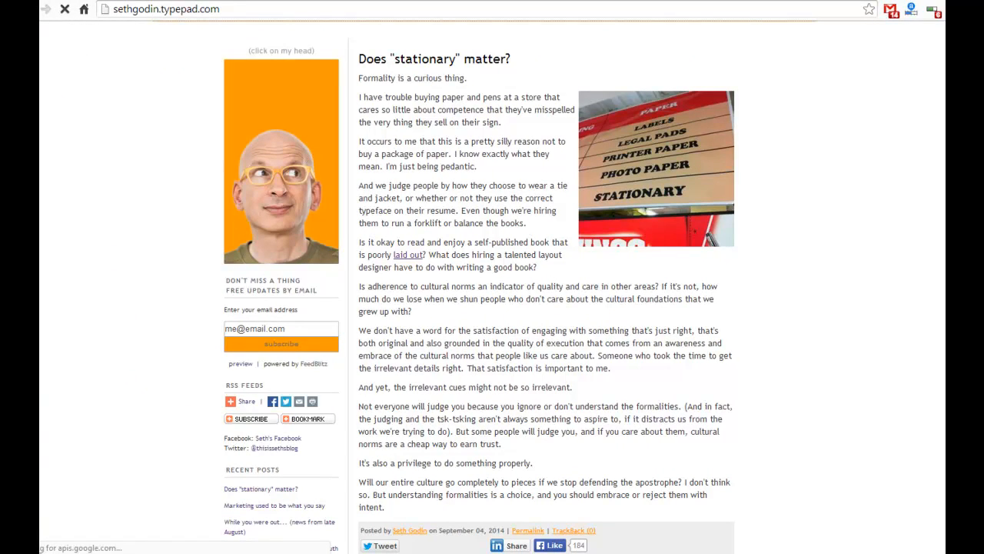
Scroll down Seth Godin's blog to the older posts below the formality post.
scroll("down", 3)
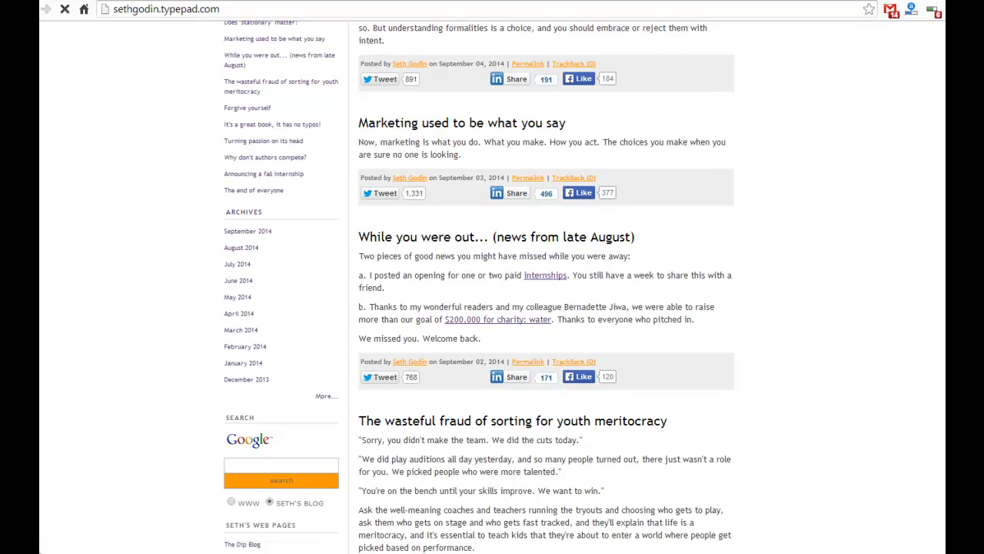